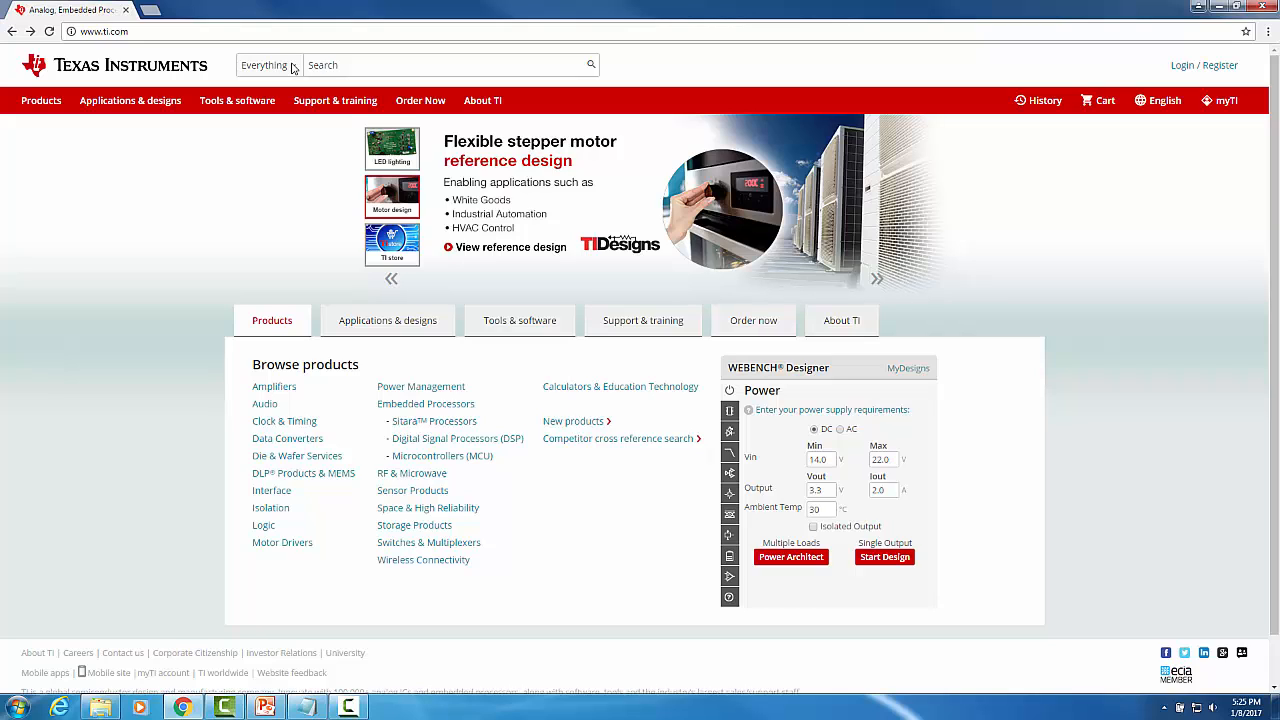
Step: Search TI.com's Developer wiki for 'Processor SDK RTOS Software Developers Guide'
{"action": "left_click", "coordinate": [268, 64]}
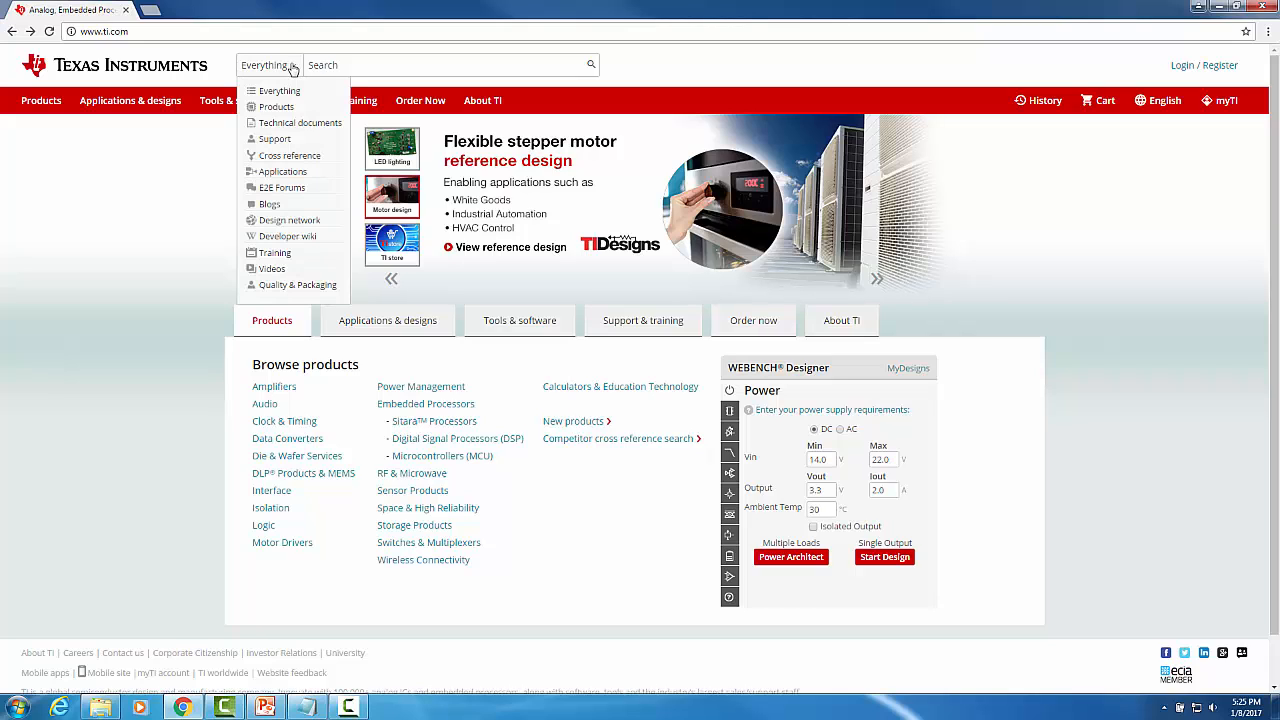
{"action": "mouse_move", "coordinate": [297, 240]}
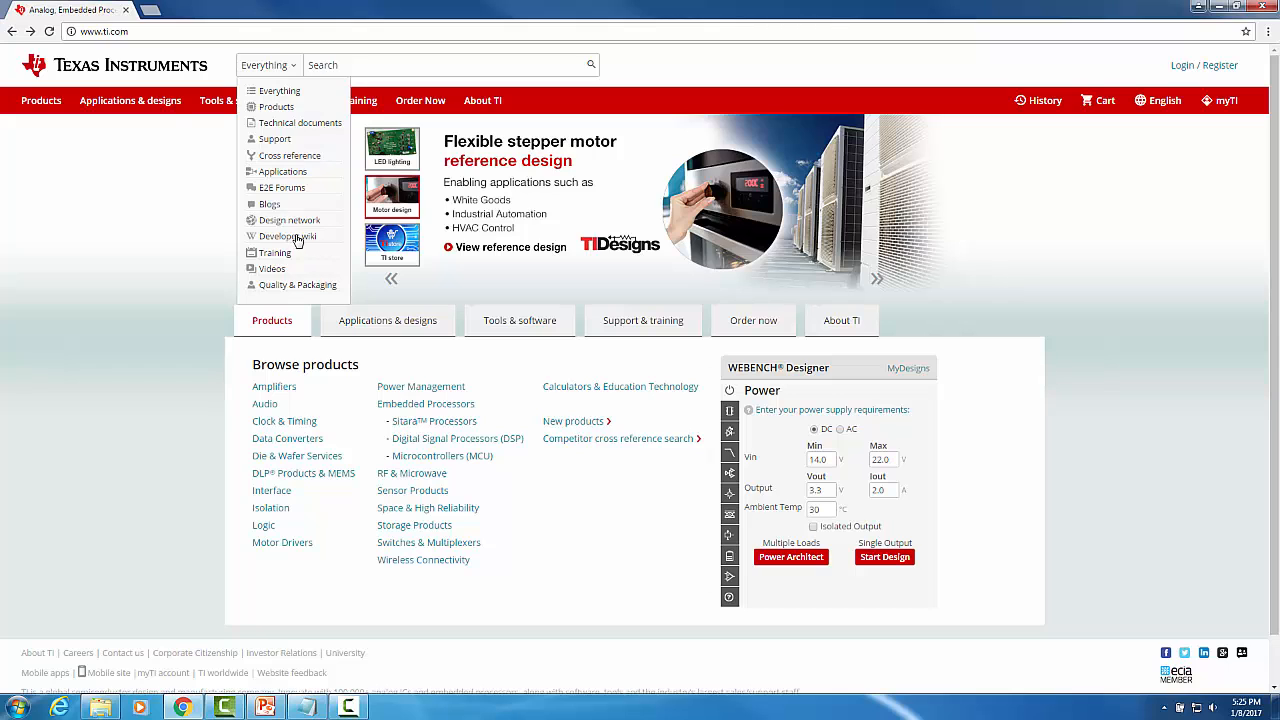
{"action": "left_click", "coordinate": [288, 235]}
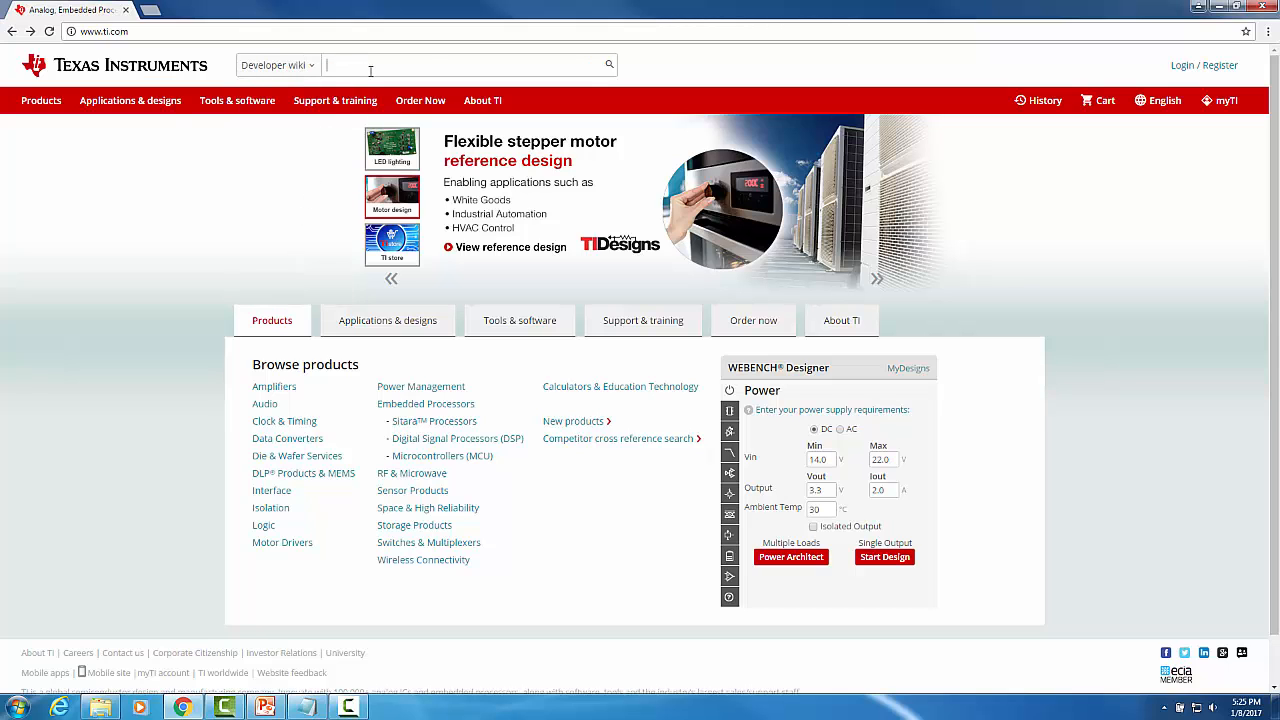
{"action": "type", "text": "Processor SDK RTOS Software Developers Guide"}
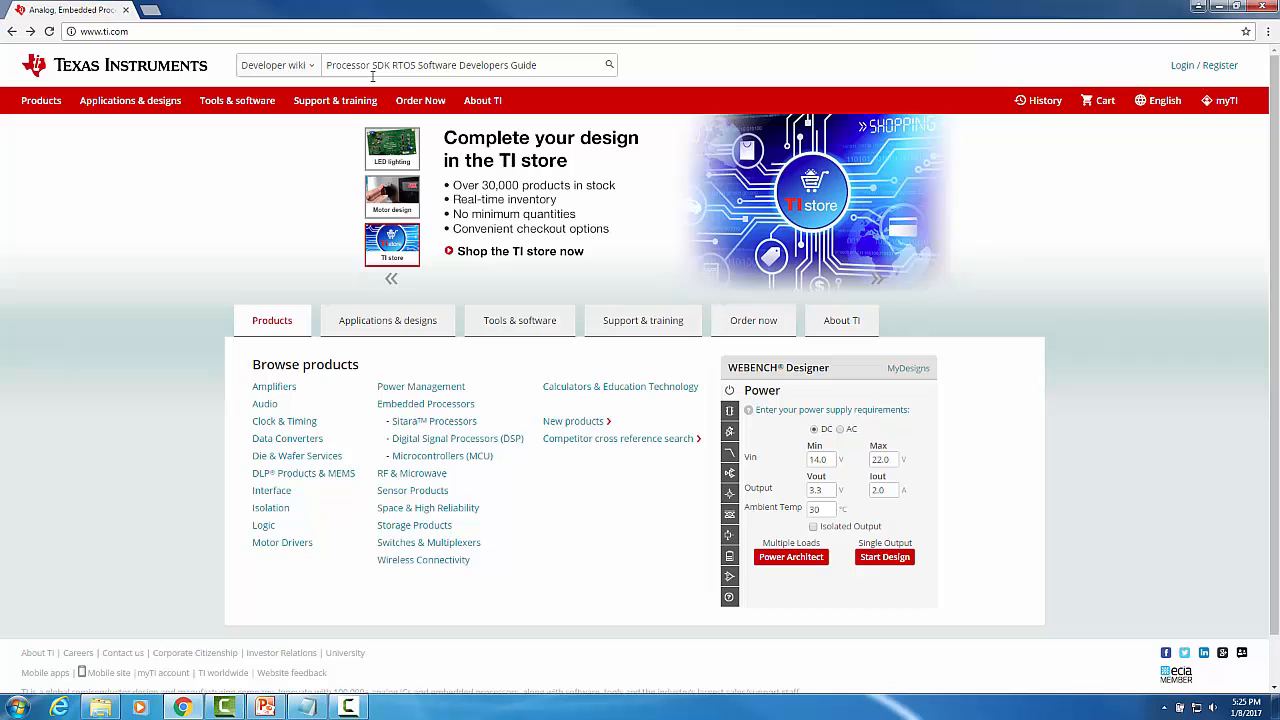
{"action": "left_click", "coordinate": [460, 64]}
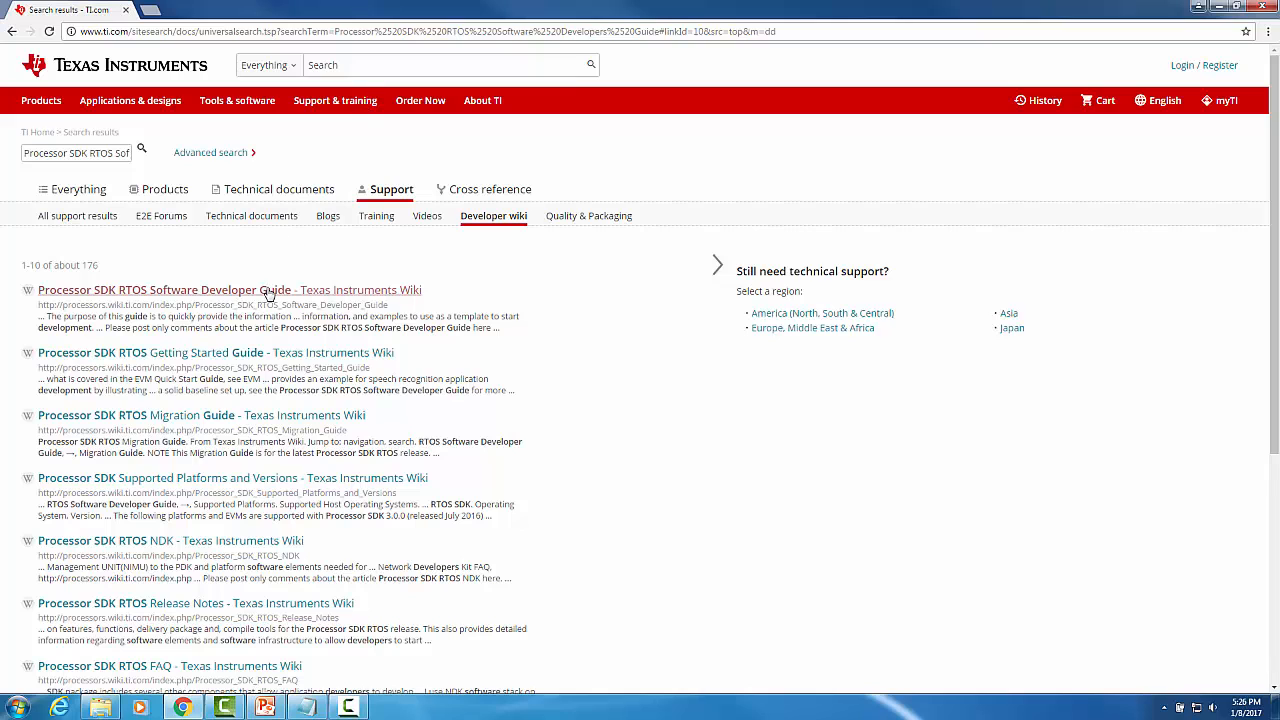
Step: Open the first result, the Processor SDK RTOS Software Developer Guide, and scroll down to its Guides table
{"action": "left_click", "coordinate": [228, 289]}
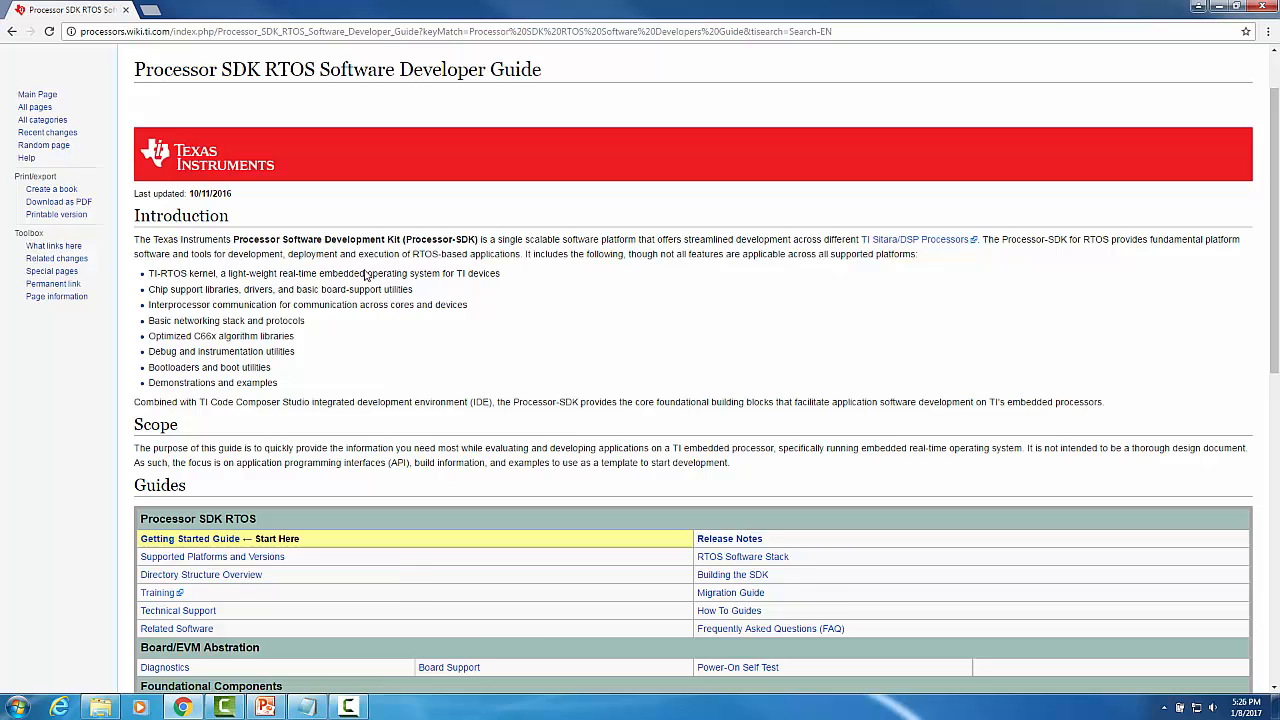
{"action": "scroll", "scroll_direction": "down", "scroll_amount": 3}
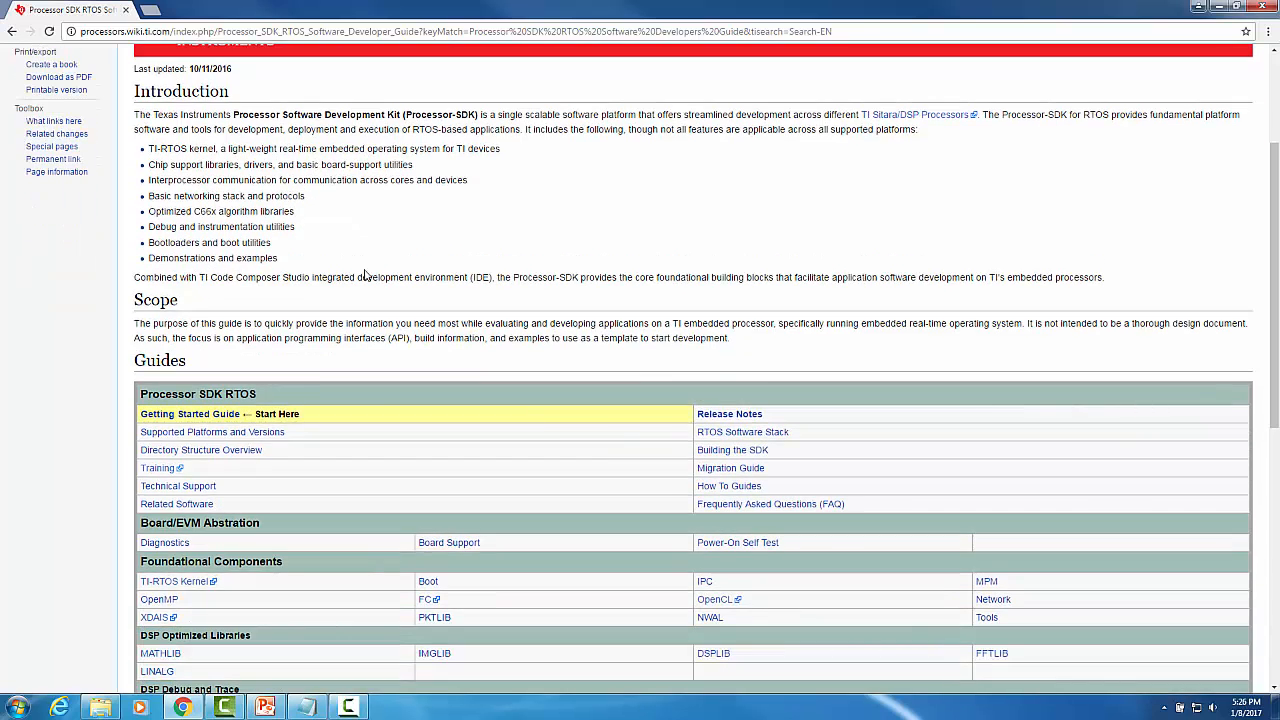
{"action": "scroll", "scroll_direction": "down", "scroll_amount": 3}
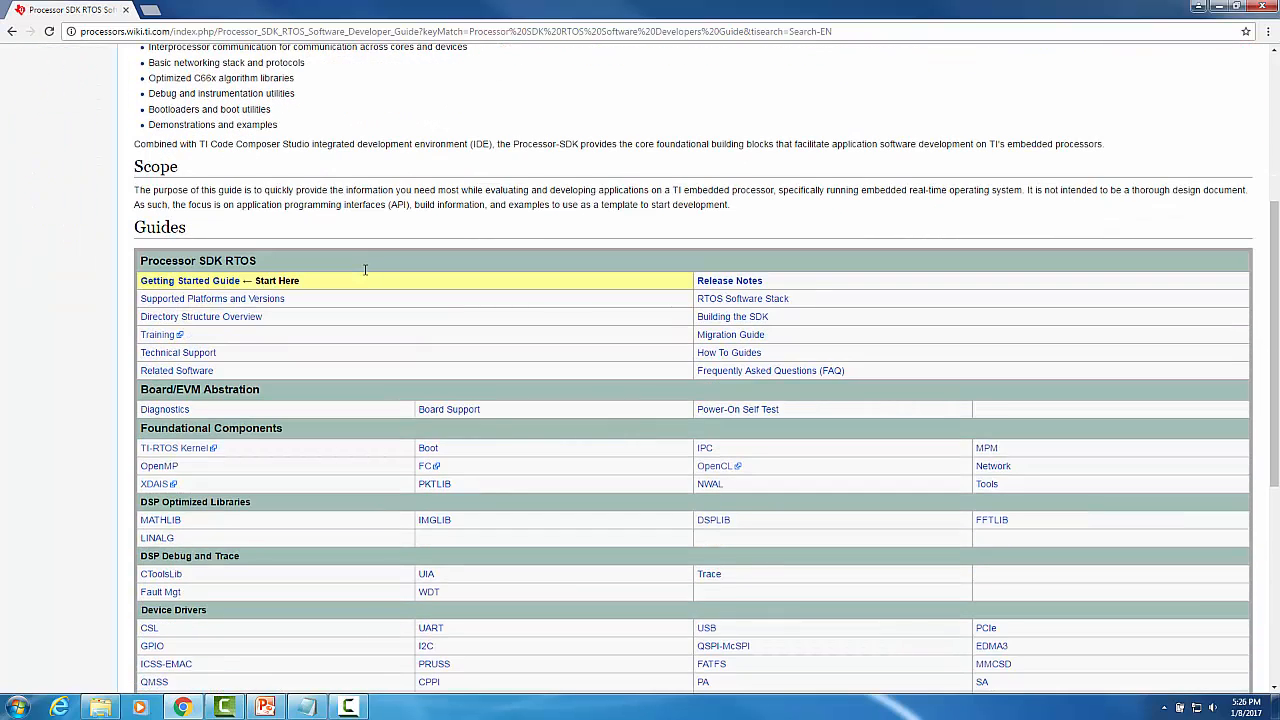
{"action": "scroll", "scroll_direction": "down", "scroll_amount": 3}
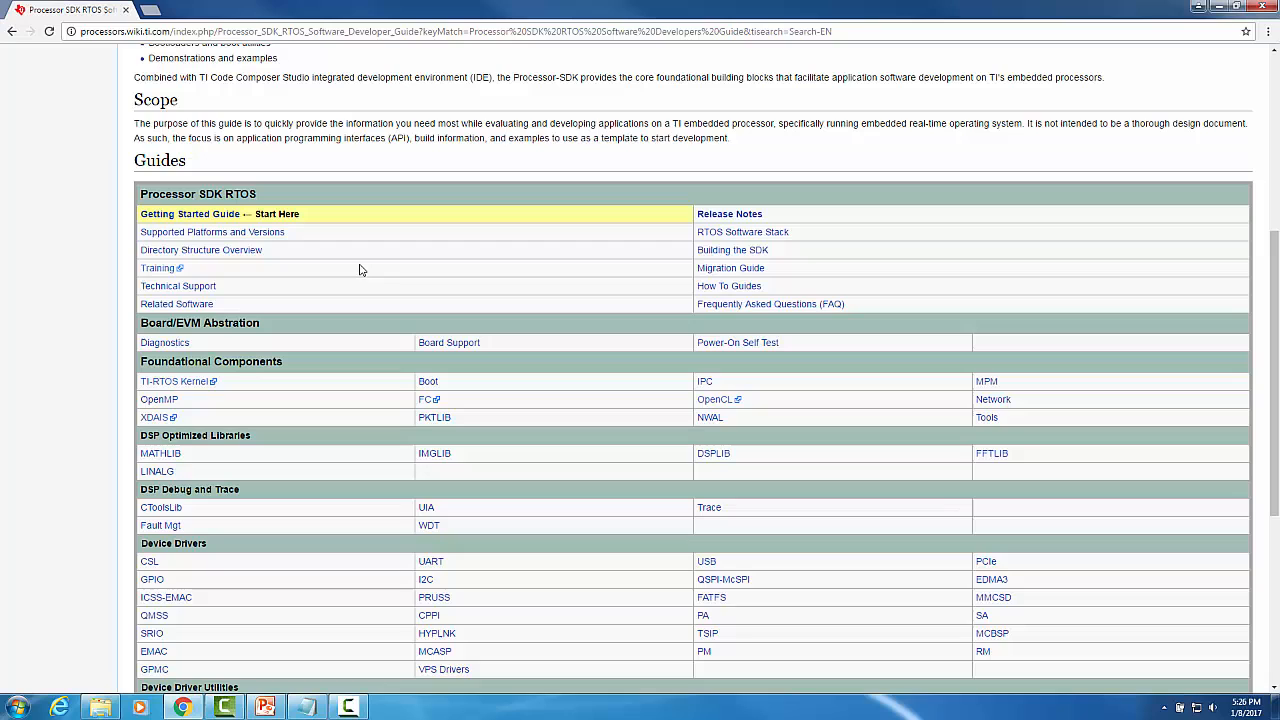
{"action": "mouse_move", "coordinate": [853, 307]}
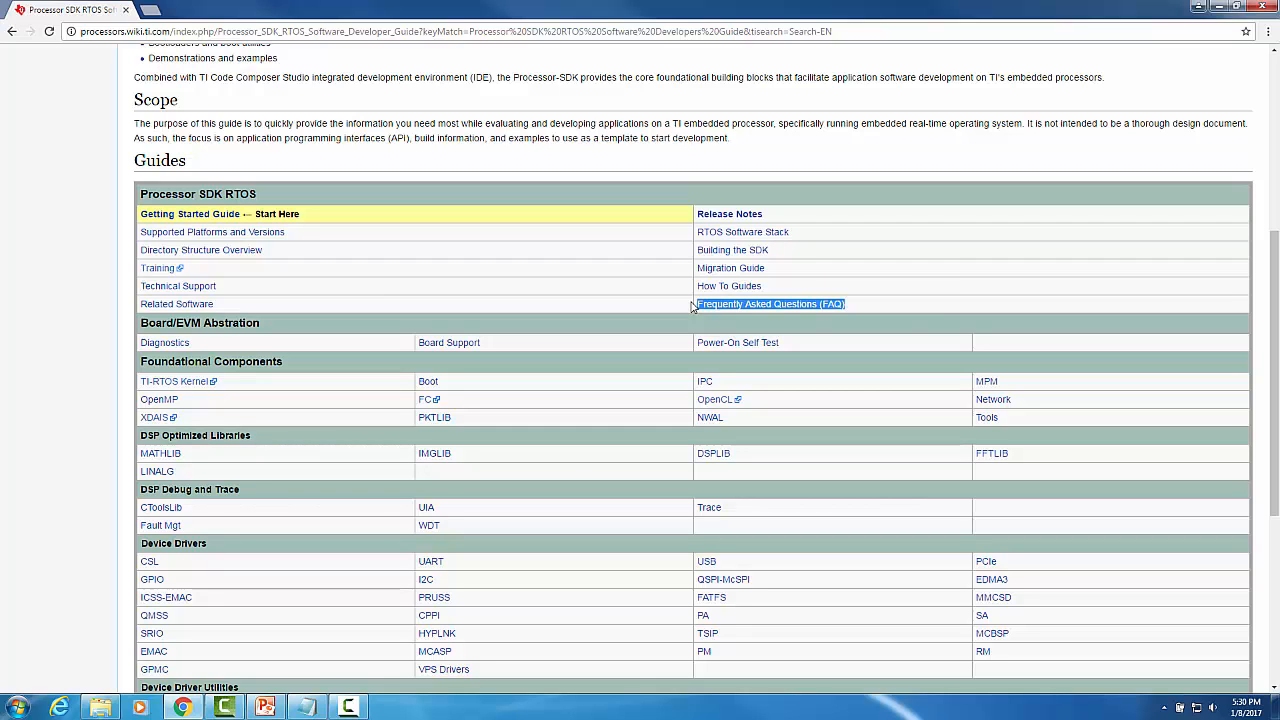
Step: Open the FAQ page from the Guides table and scroll past the contents to General Support
{"action": "left_click", "coordinate": [770, 304]}
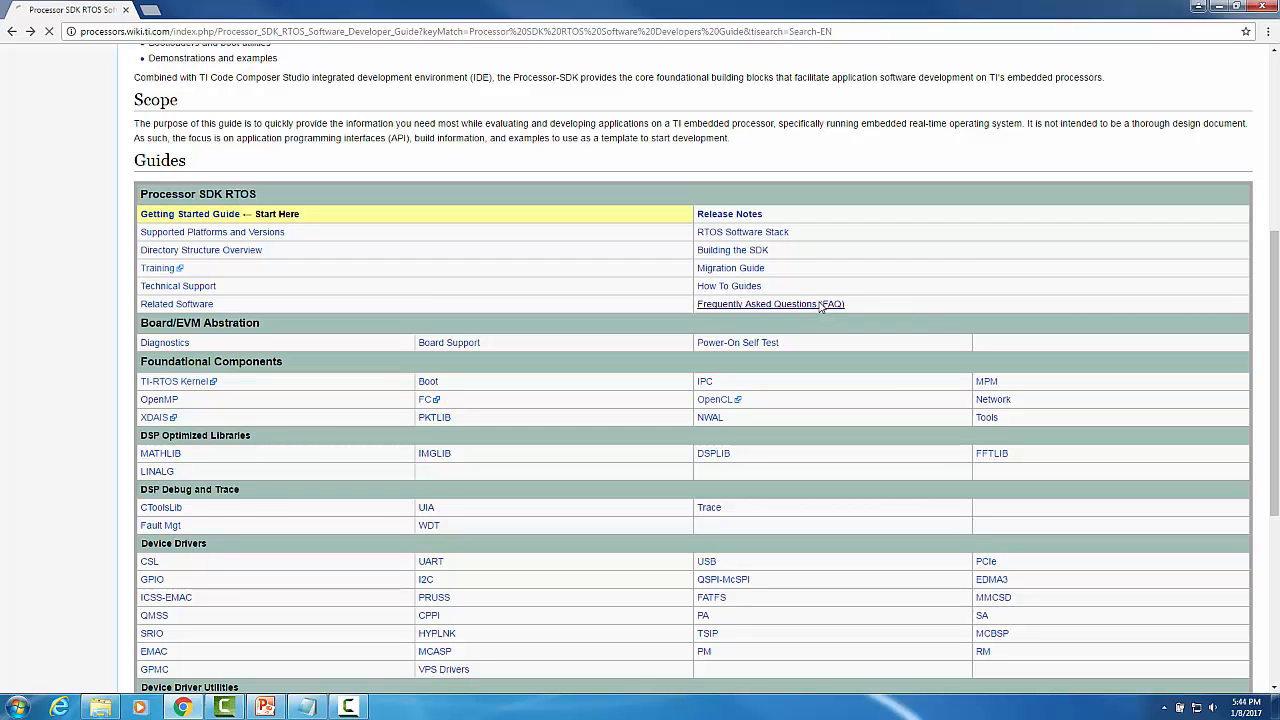
{"action": "left_click", "coordinate": [770, 304]}
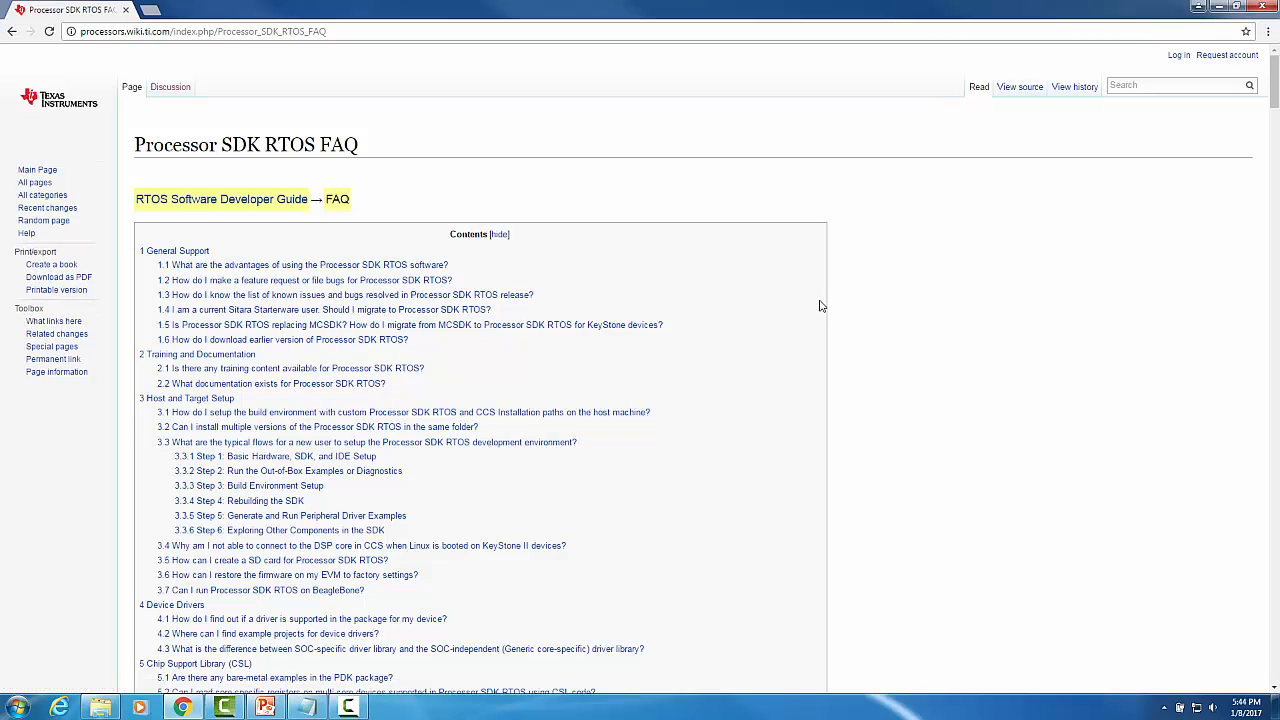
{"action": "mouse_move", "coordinate": [869, 300]}
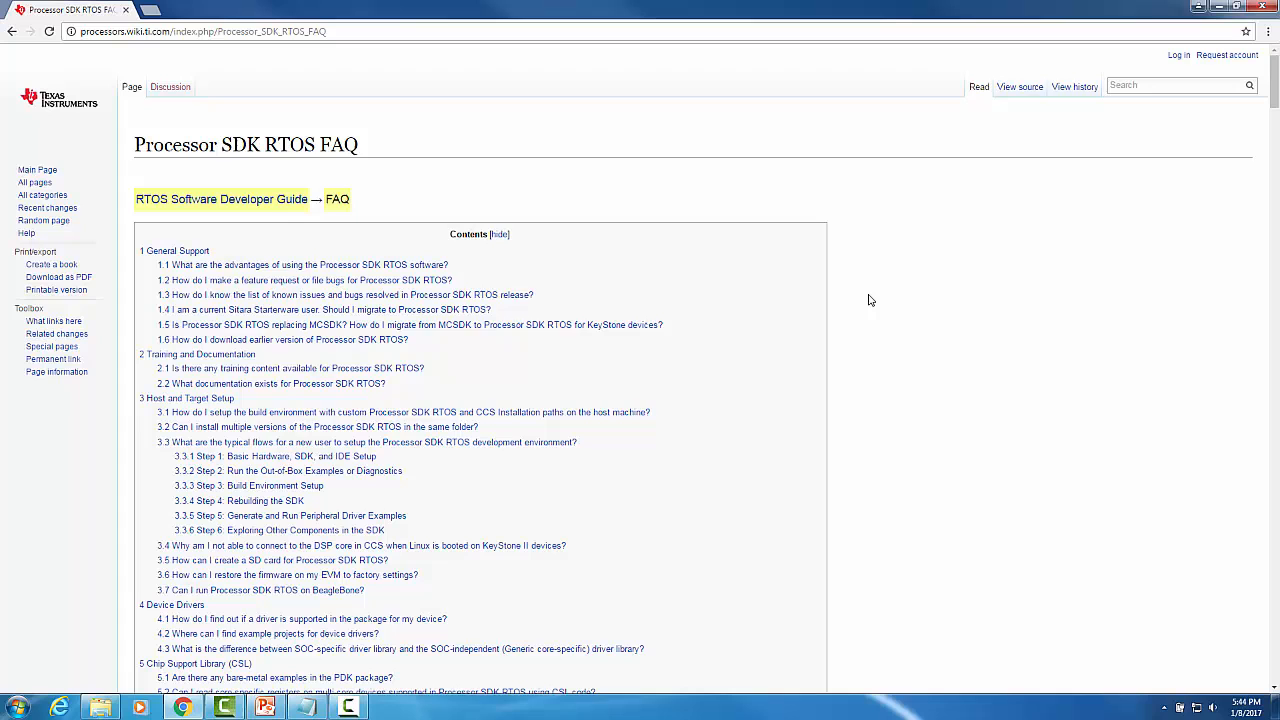
{"action": "scroll", "scroll_direction": "down", "scroll_amount": 3}
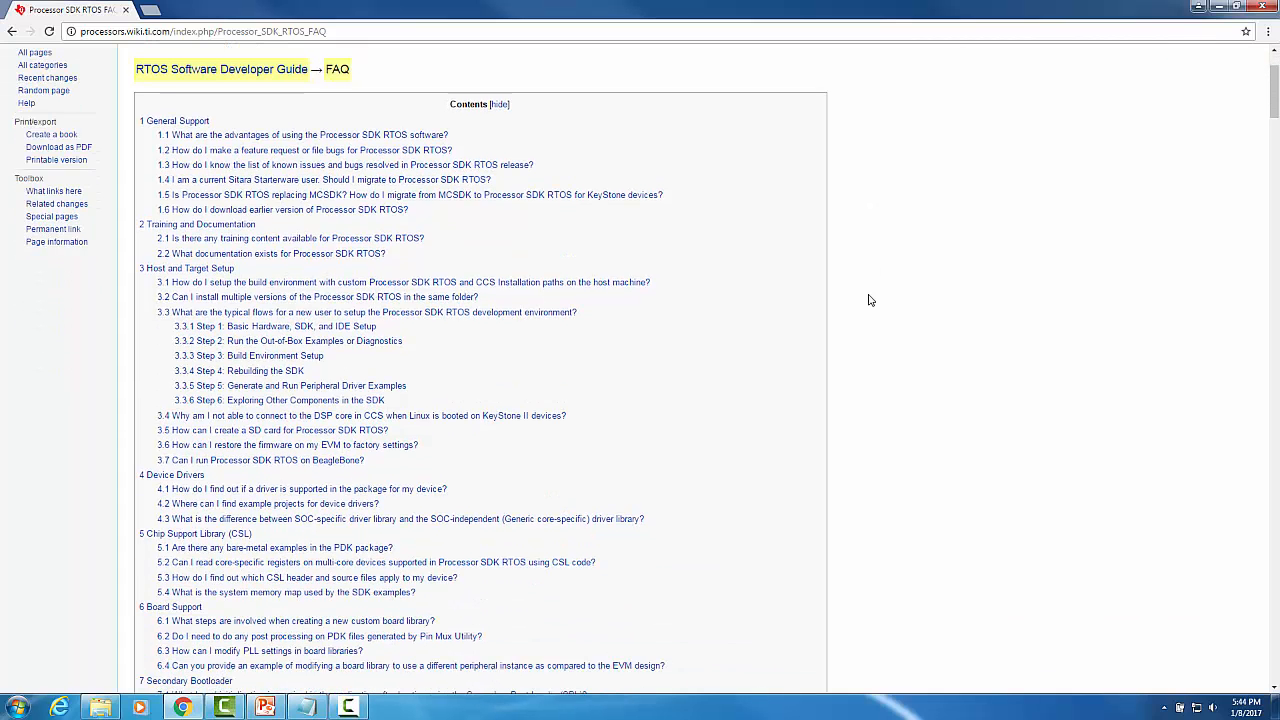
{"action": "scroll", "scroll_direction": "down", "scroll_amount": 3}
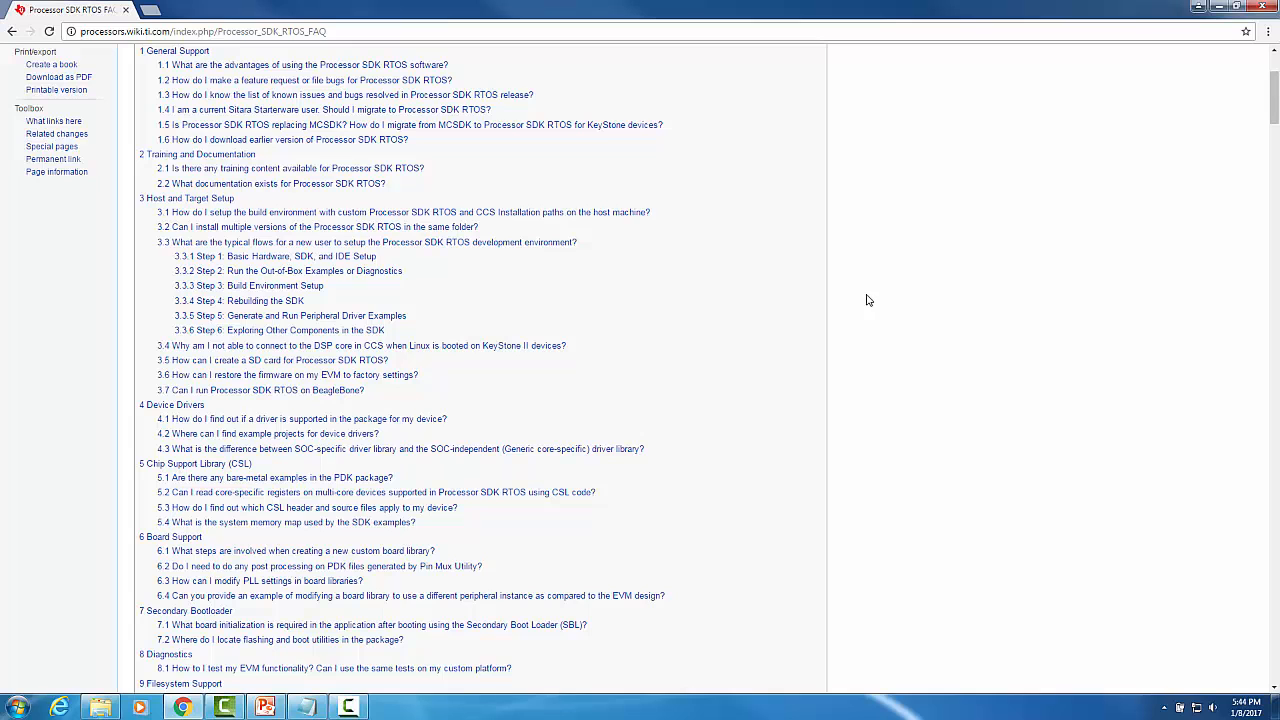
{"action": "scroll", "scroll_direction": "down", "scroll_amount": 3}
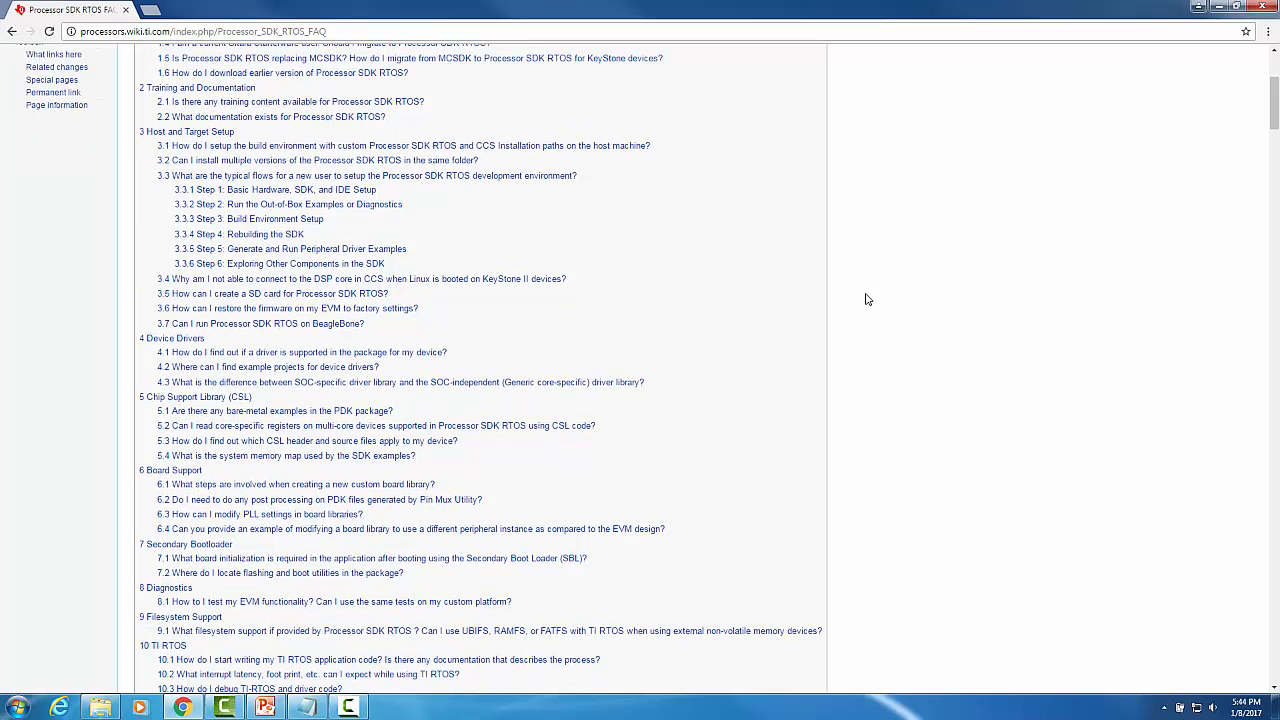
{"action": "scroll", "scroll_direction": "down", "scroll_amount": 3}
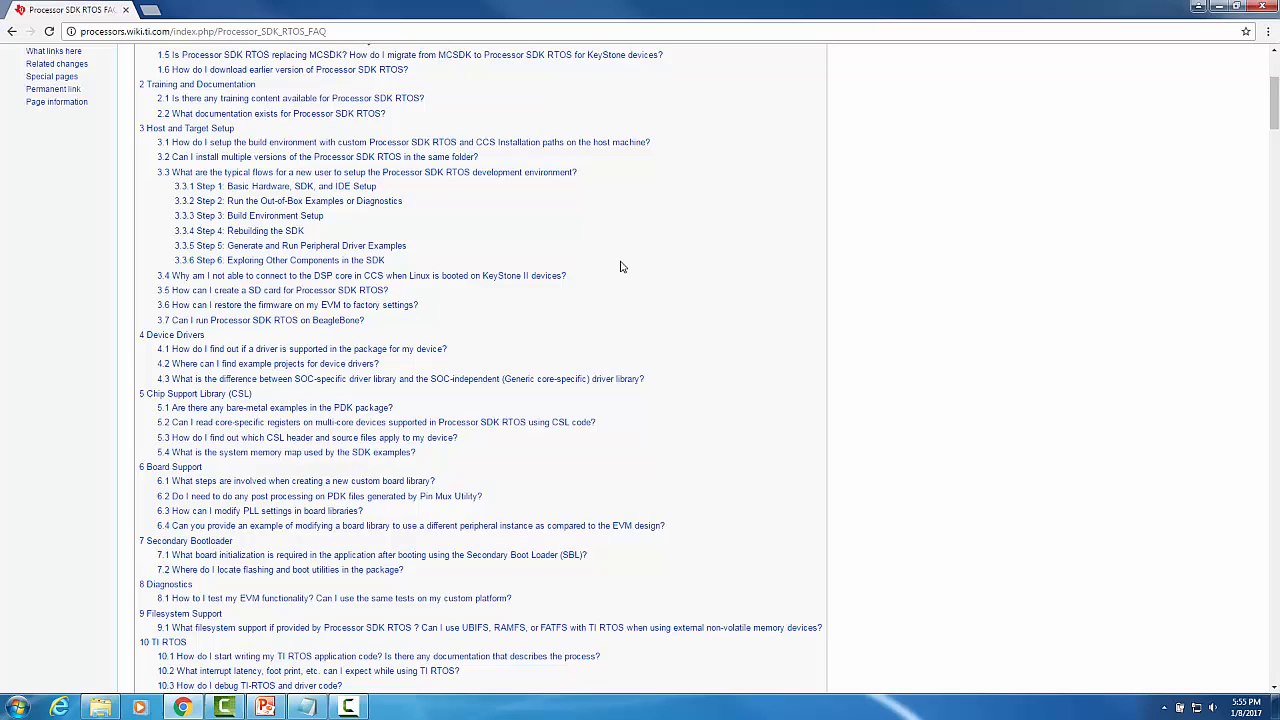
{"action": "scroll", "scroll_direction": "down", "scroll_amount": 3}
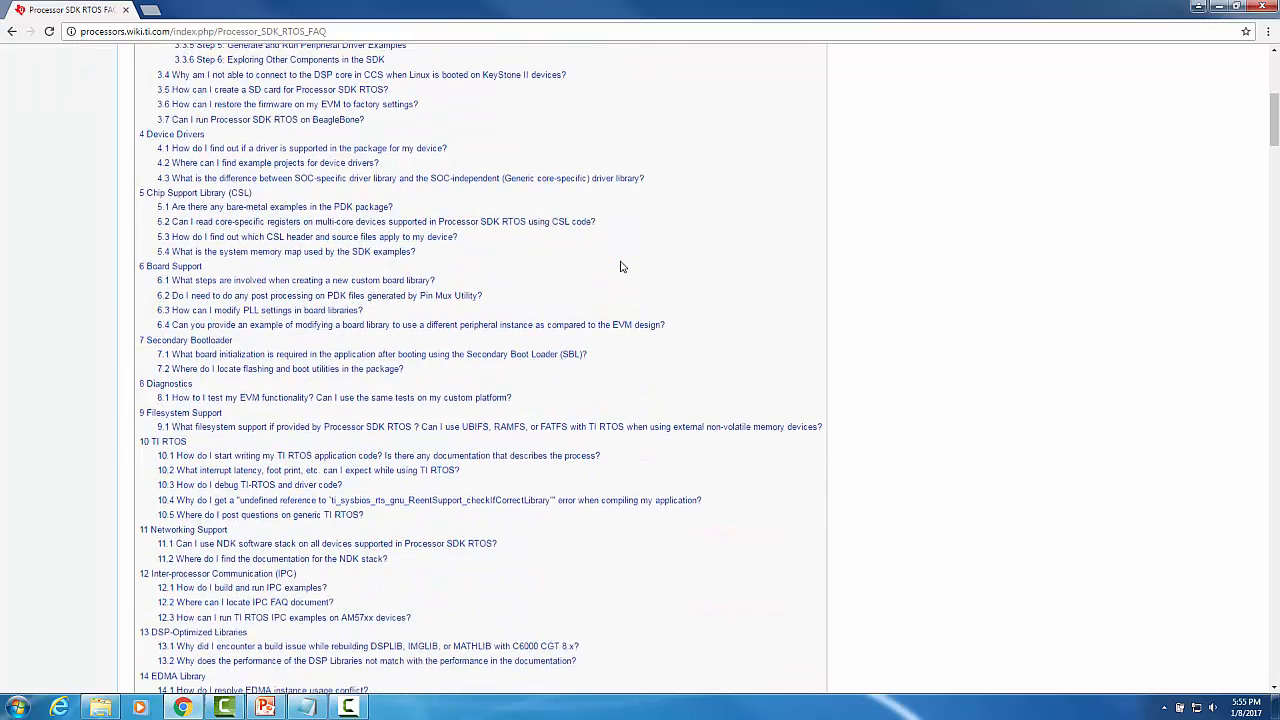
{"action": "scroll", "scroll_direction": "down", "scroll_amount": 3}
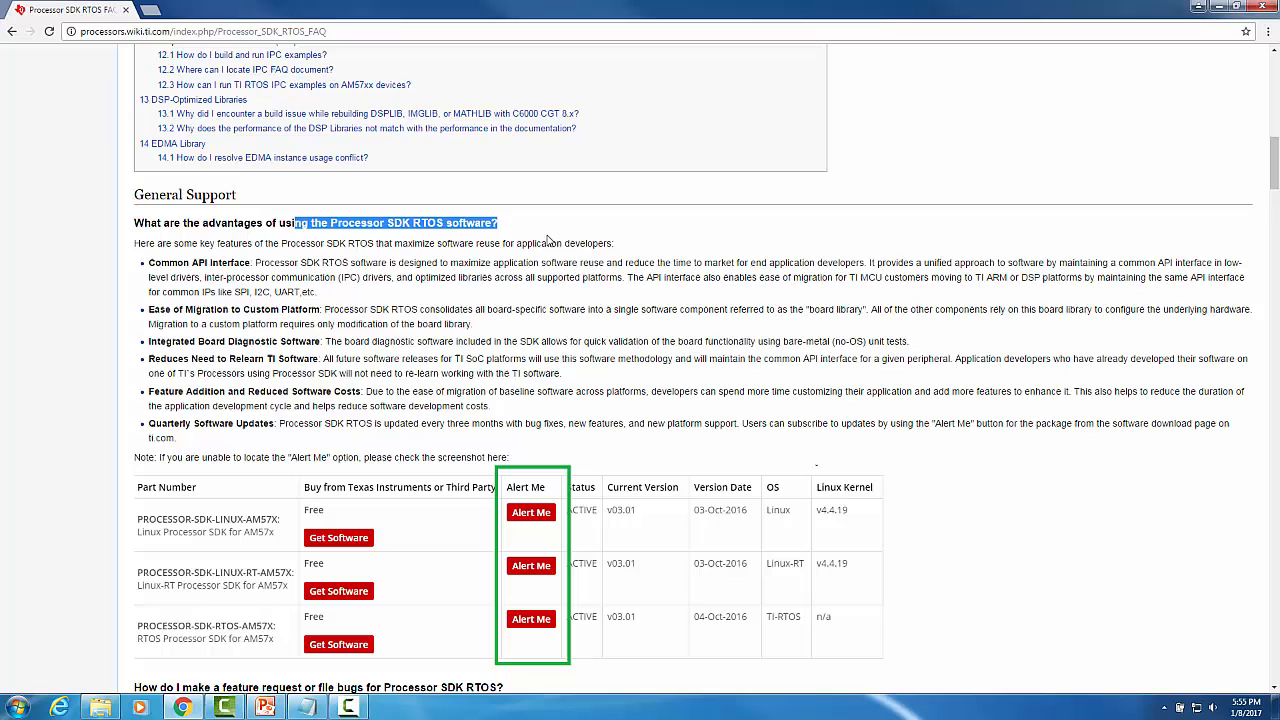
Step: Scroll the FAQ past the General Support answers to the Training and Documentation heading
{"action": "scroll", "scroll_direction": "down", "scroll_amount": 3}
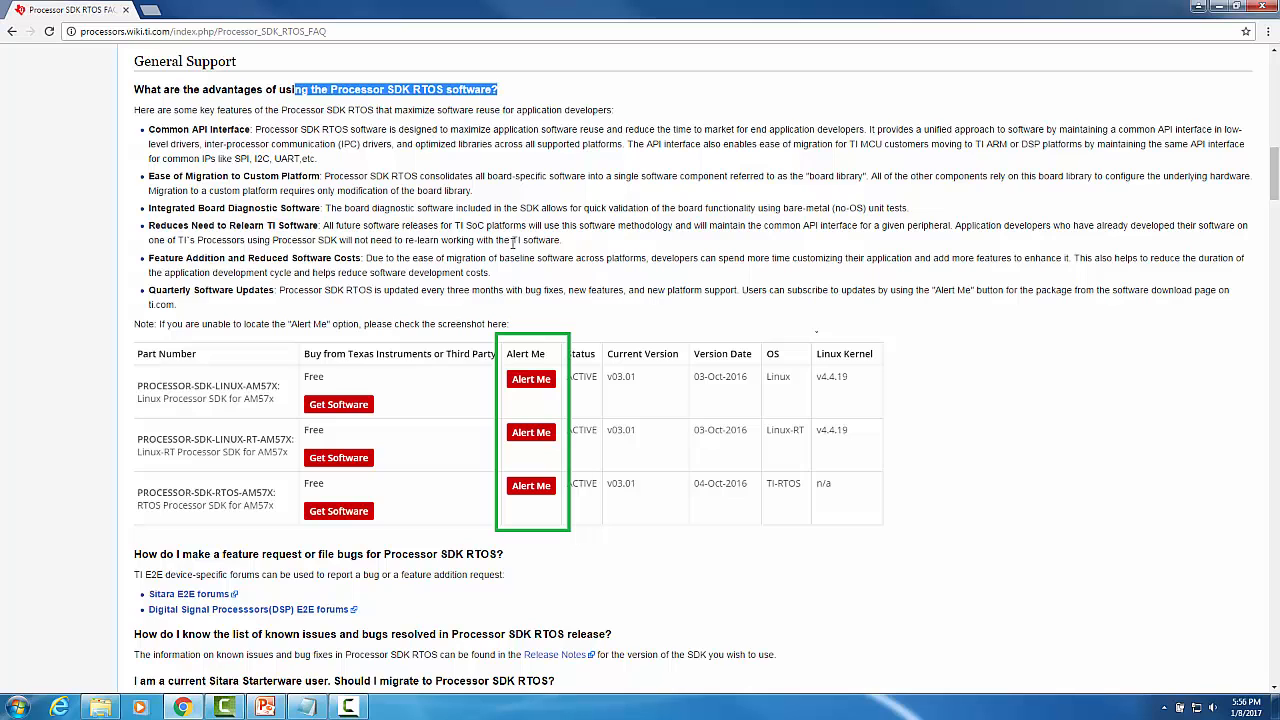
{"action": "scroll", "scroll_direction": "down", "scroll_amount": 3}
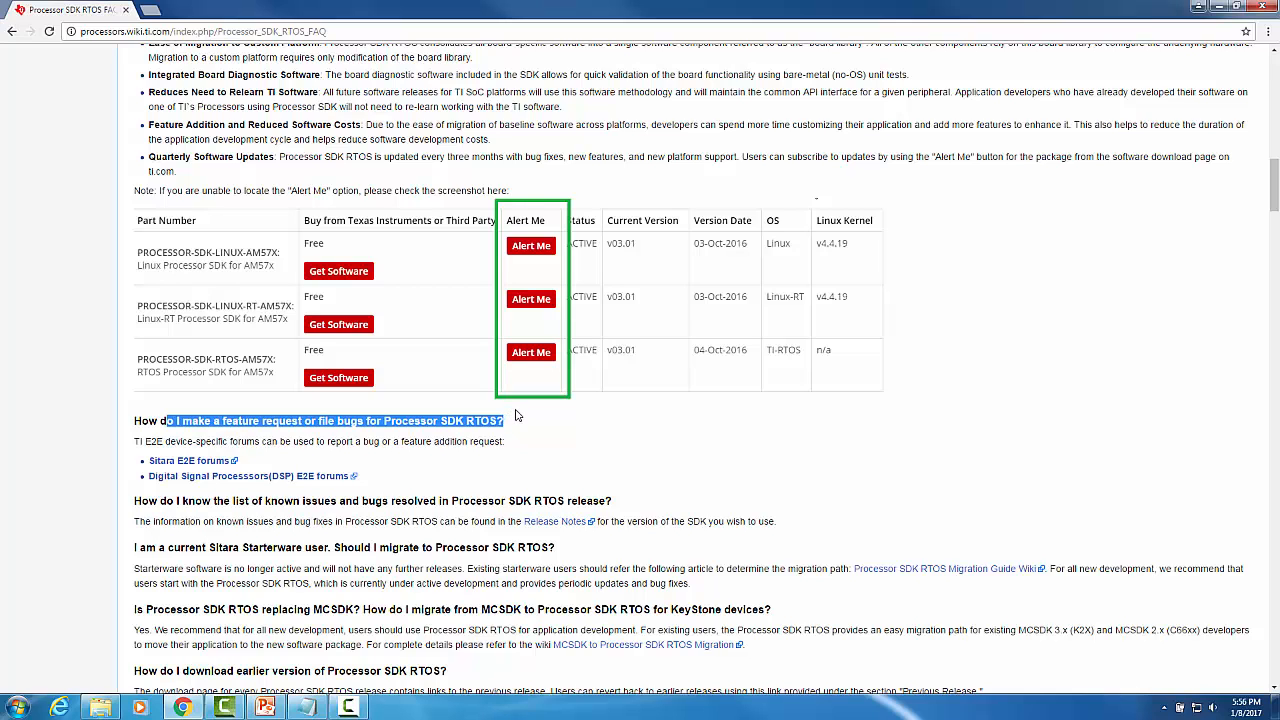
{"action": "scroll", "scroll_direction": "down", "scroll_amount": 3}
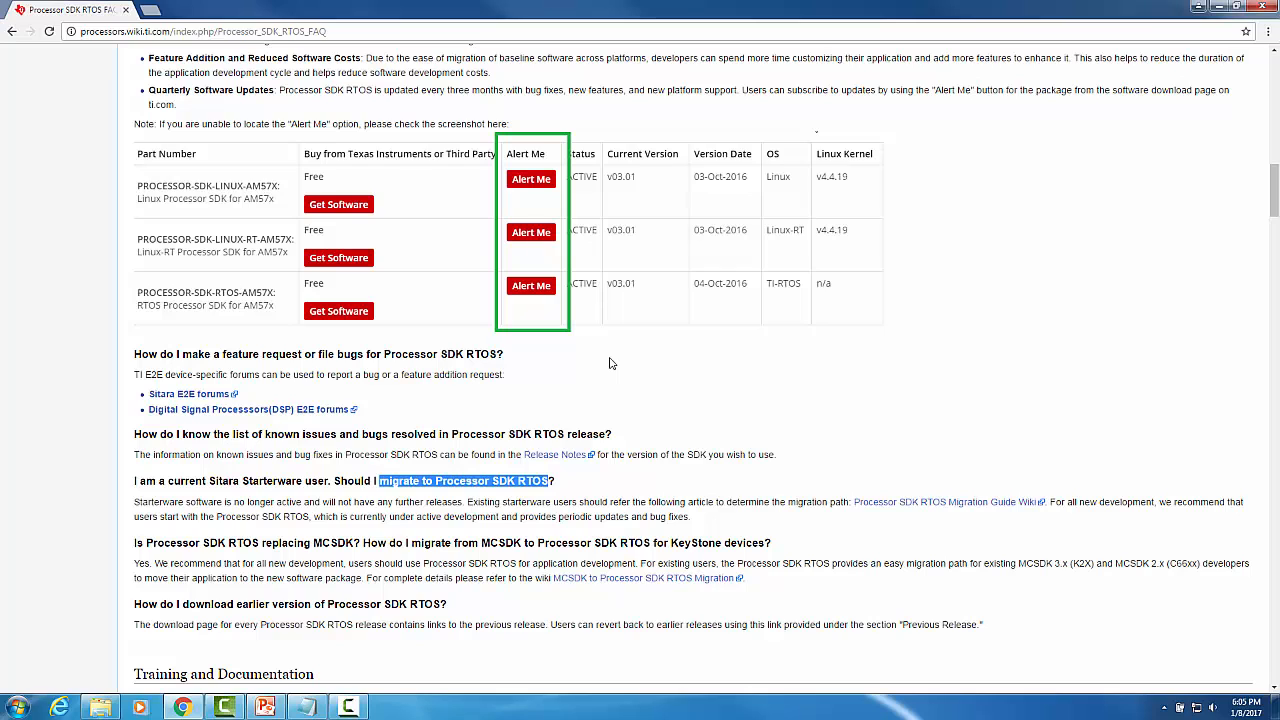
{"action": "scroll", "scroll_direction": "down", "scroll_amount": 3}
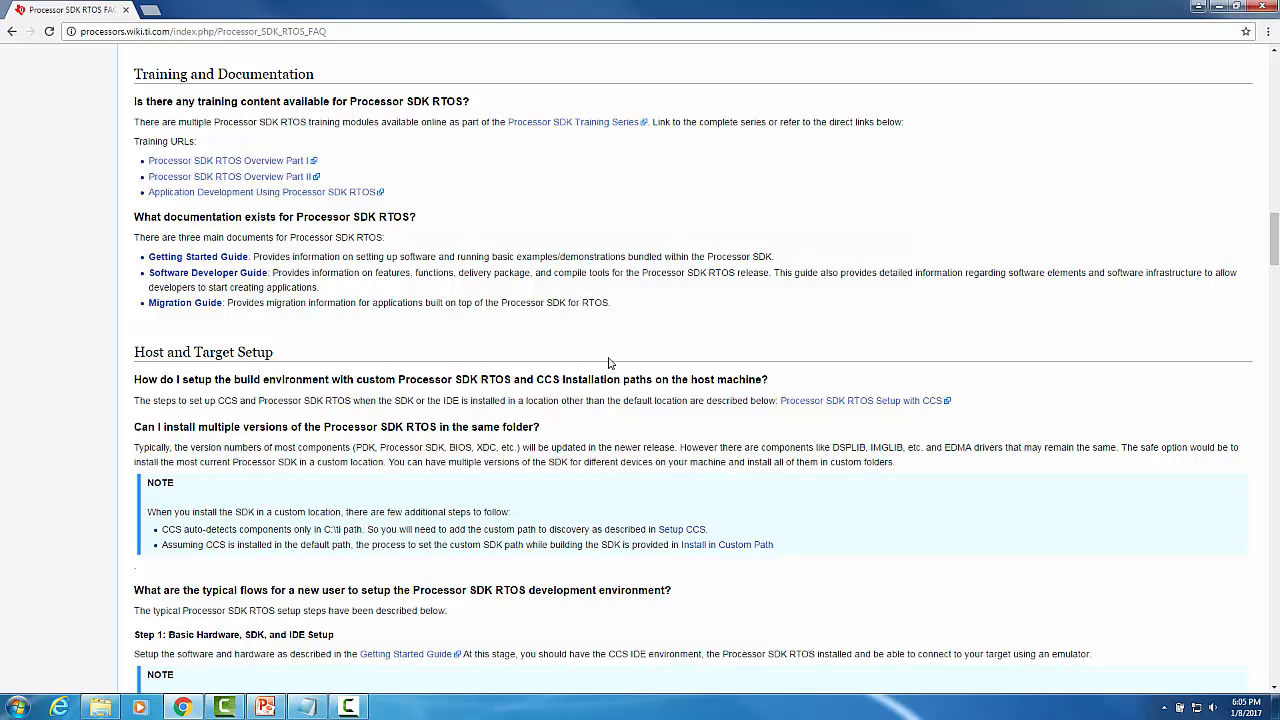
{"action": "mouse_move", "coordinate": [607, 362]}
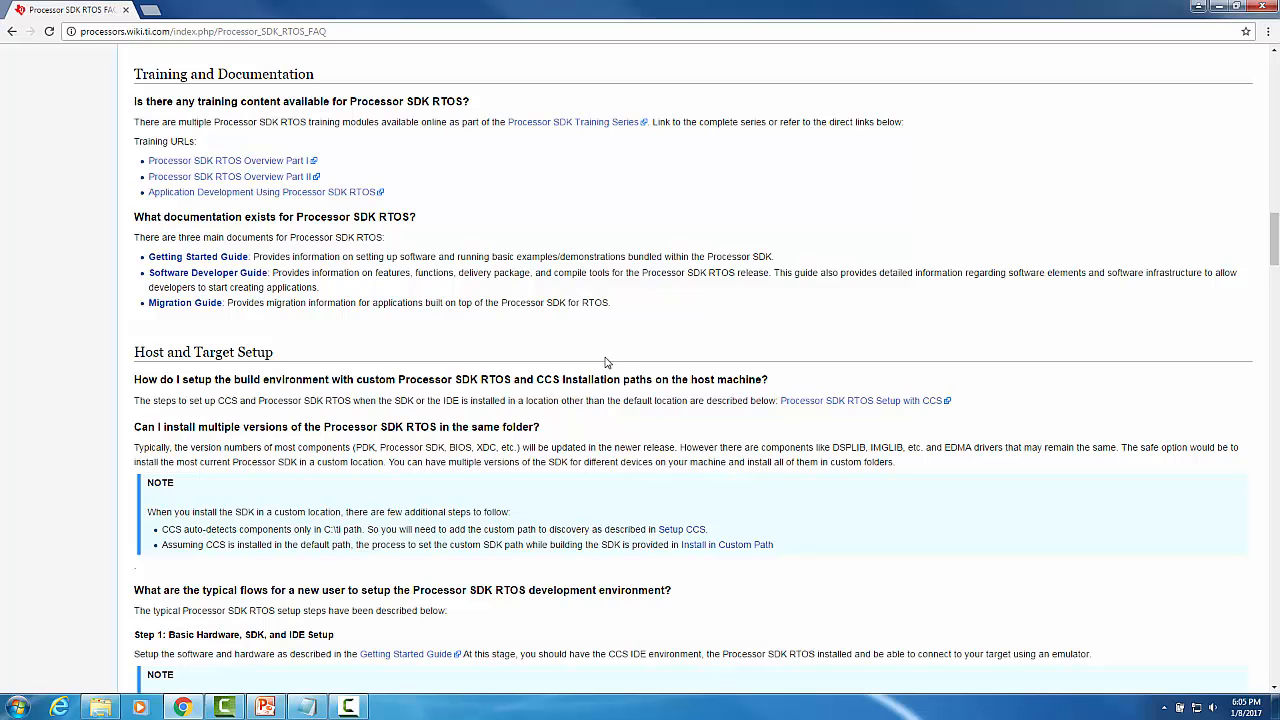
Step: Scroll the FAQ until Host and Target Setup and its new-user setup flow are at the top
{"action": "left_click_drag", "start_coordinate": [474, 101], "coordinate": [320, 121]}
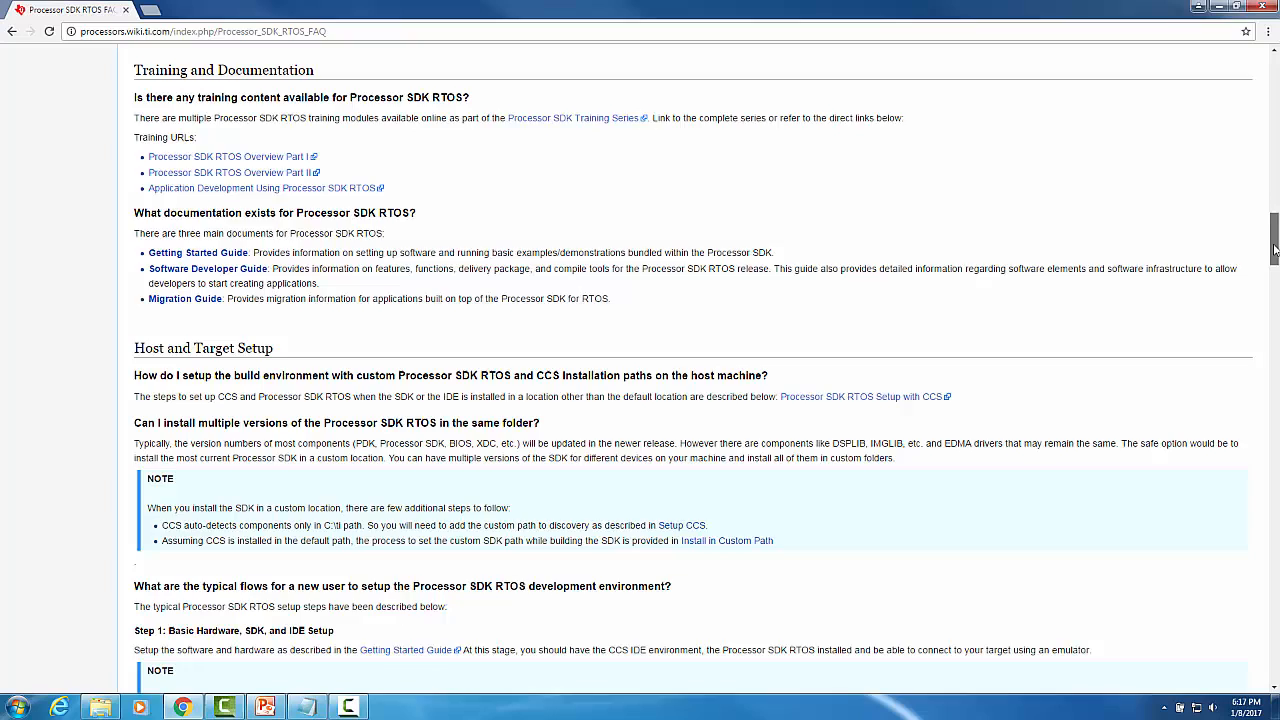
{"action": "scroll", "scroll_direction": "down", "scroll_amount": 3}
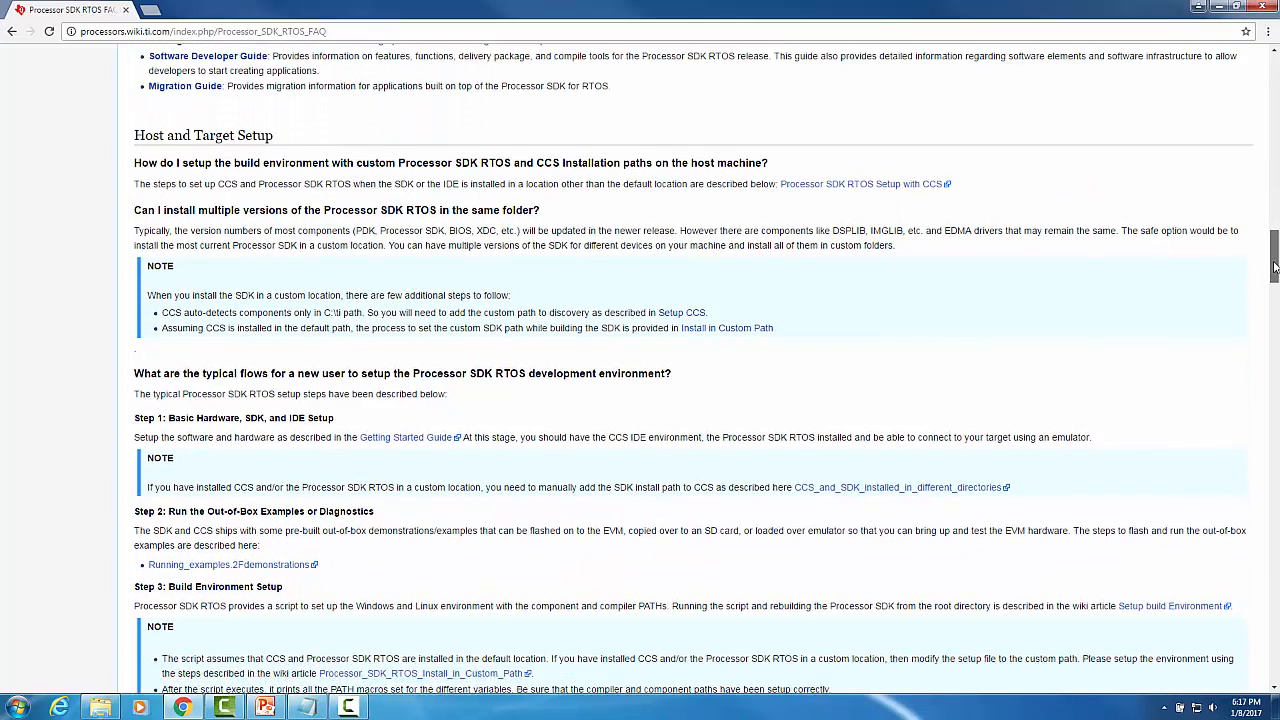
{"action": "scroll", "scroll_direction": "down", "scroll_amount": 3}
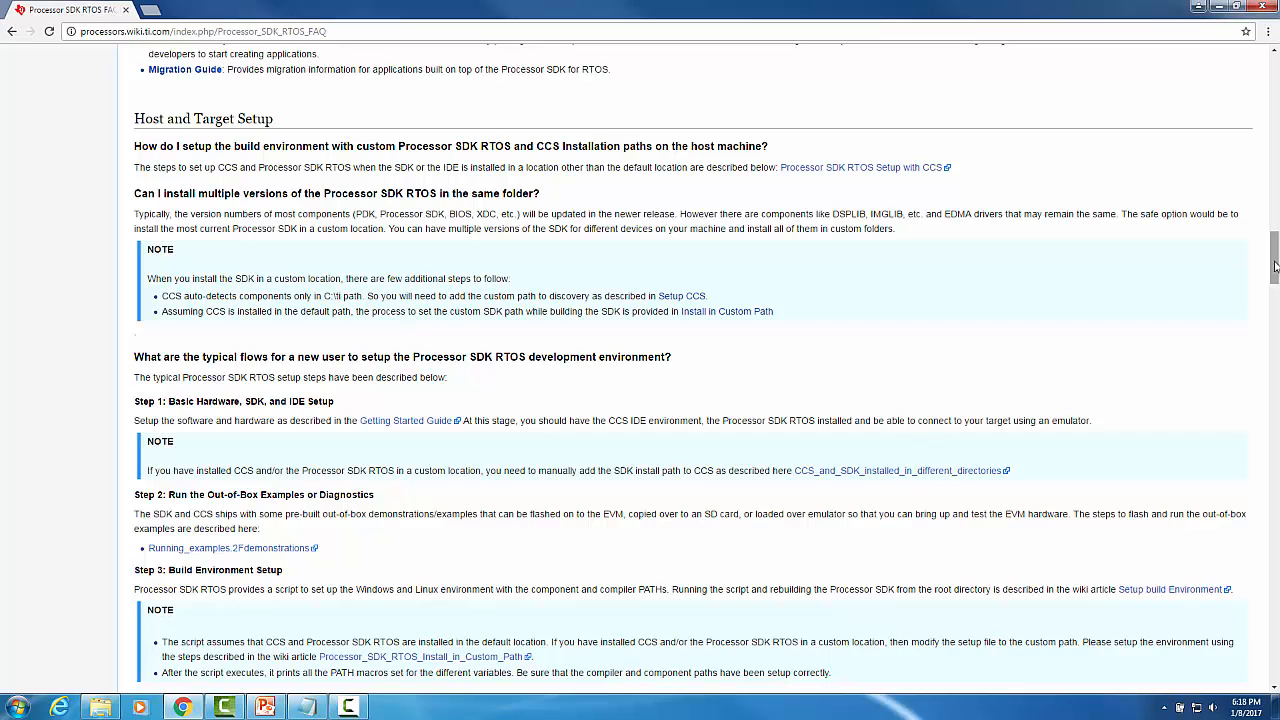
Step: Scroll past the setup answers to the Device Drivers heading
{"action": "scroll", "scroll_direction": "down", "scroll_amount": 3}
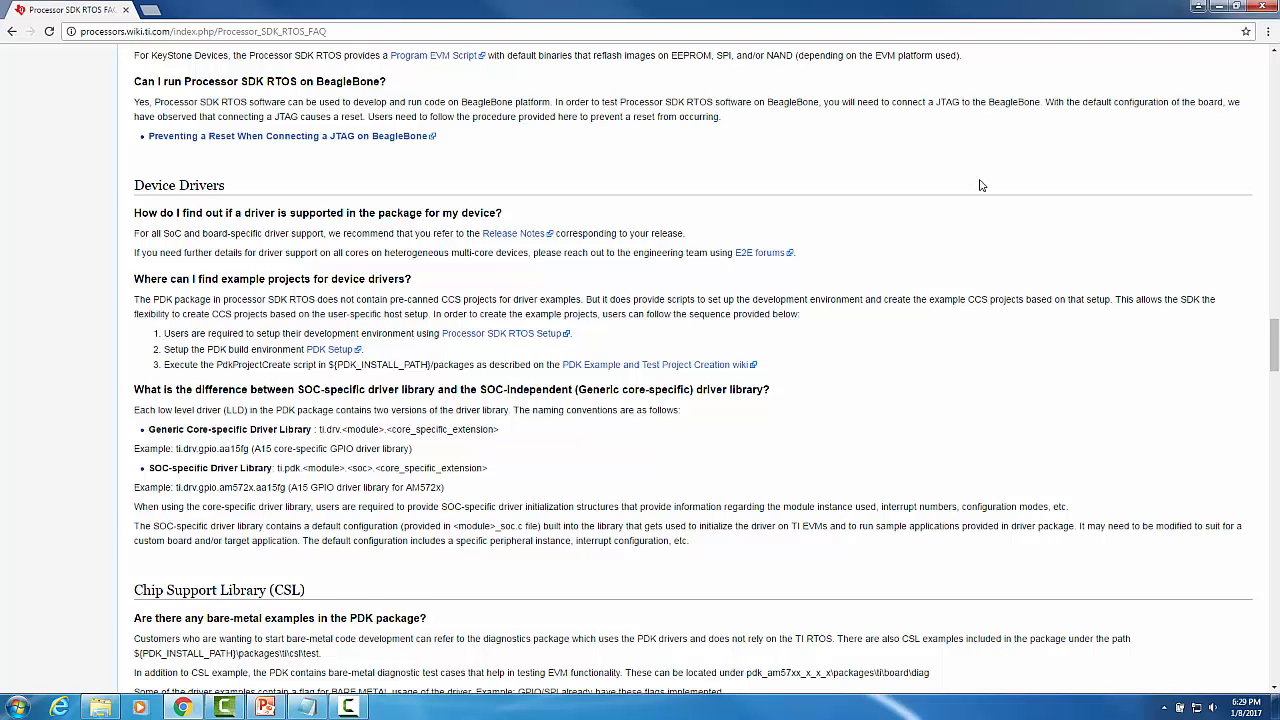
Step: Scroll past the Chip Support Library (CSL) answers to the Board Support section
{"action": "scroll", "scroll_direction": "down", "scroll_amount": 3}
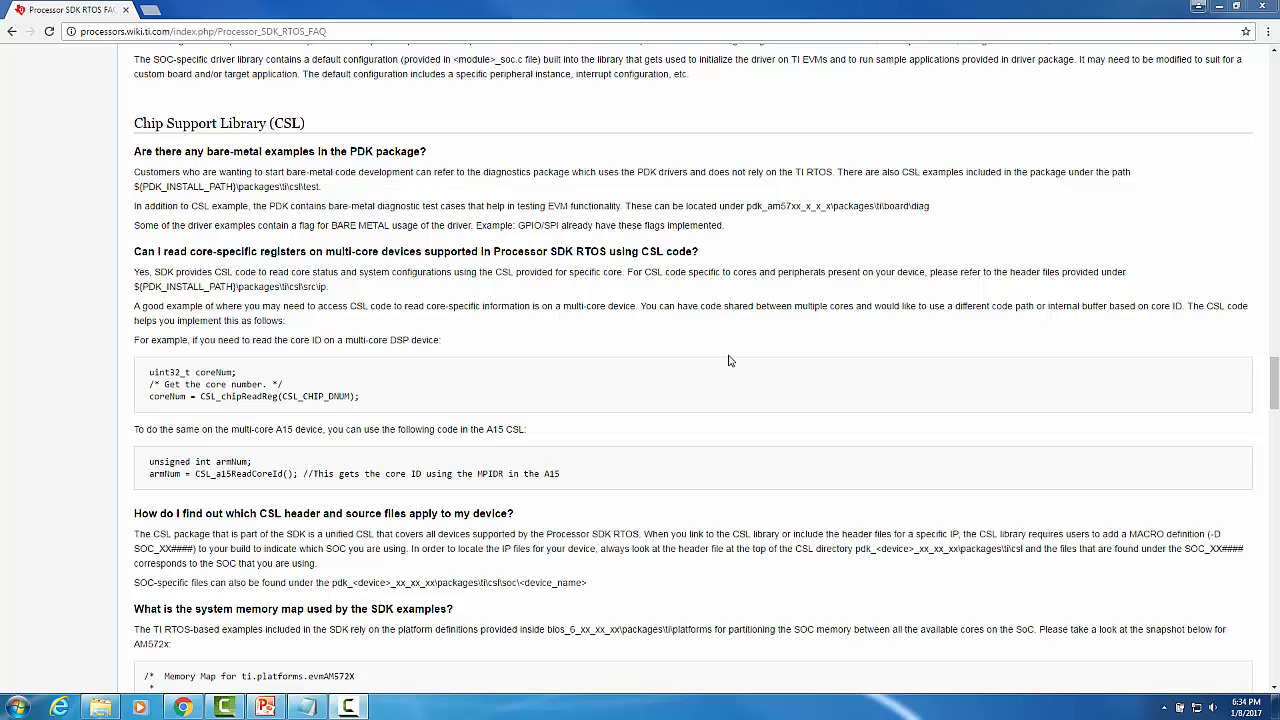
{"action": "scroll", "scroll_direction": "down", "scroll_amount": 3}
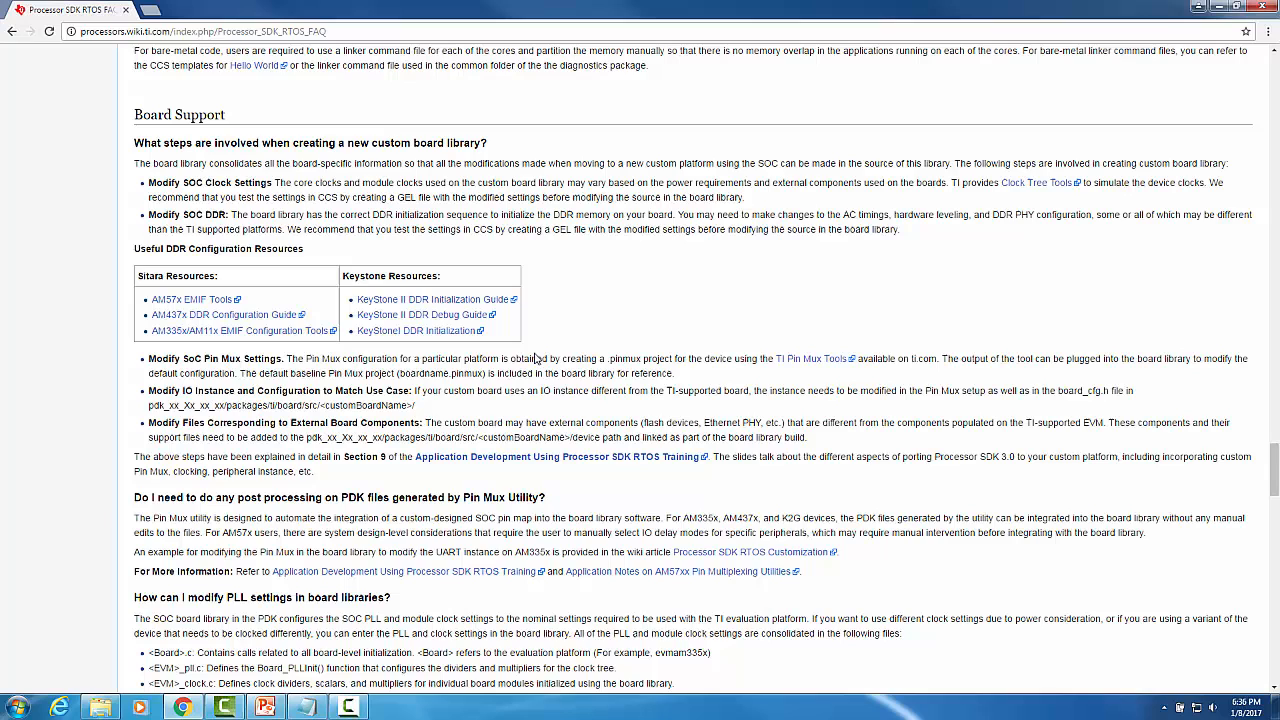